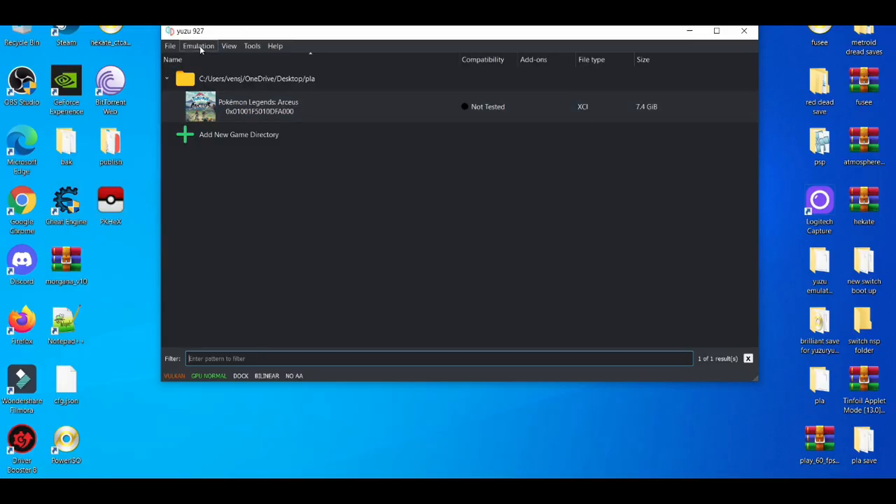
Step: Reach the Graphics page of yuzu's configuration via Emulation > Configure
click(199, 46)
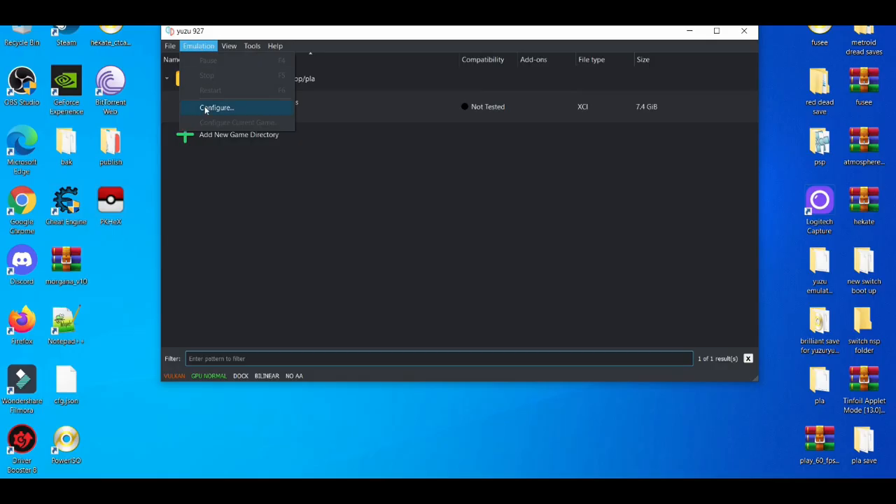
click(217, 107)
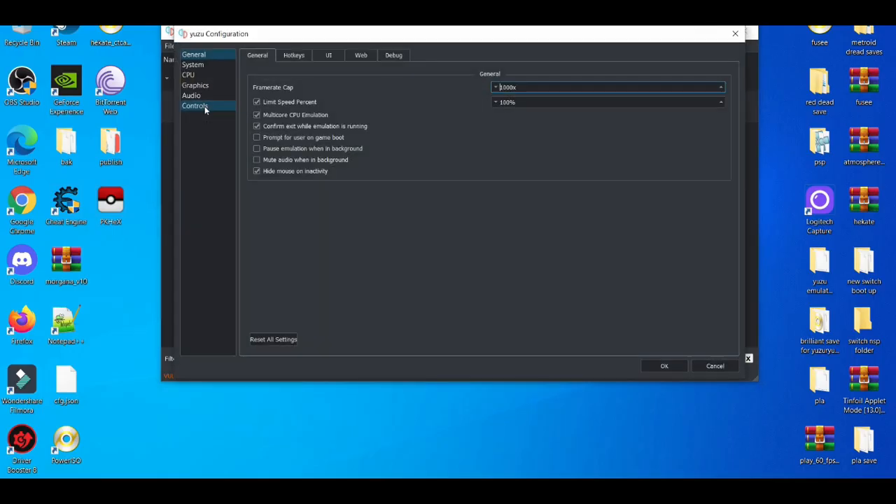
click(195, 85)
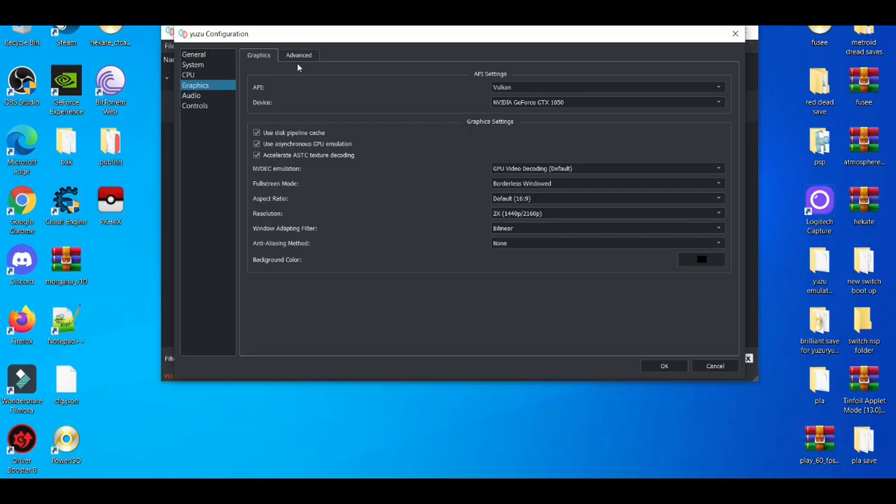
Step: On the Advanced graphics page toggle 'Use VSync (OpenGL only)' on then off, and confirm with OK
click(298, 55)
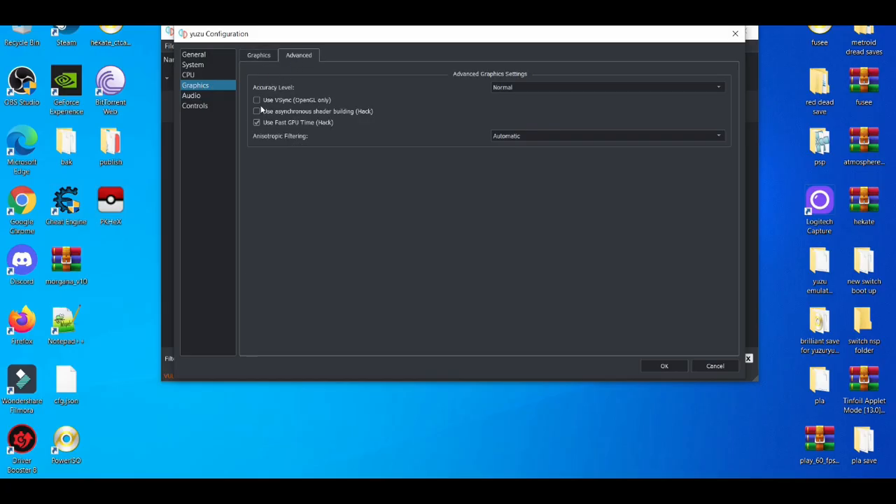
mouse_move(269, 108)
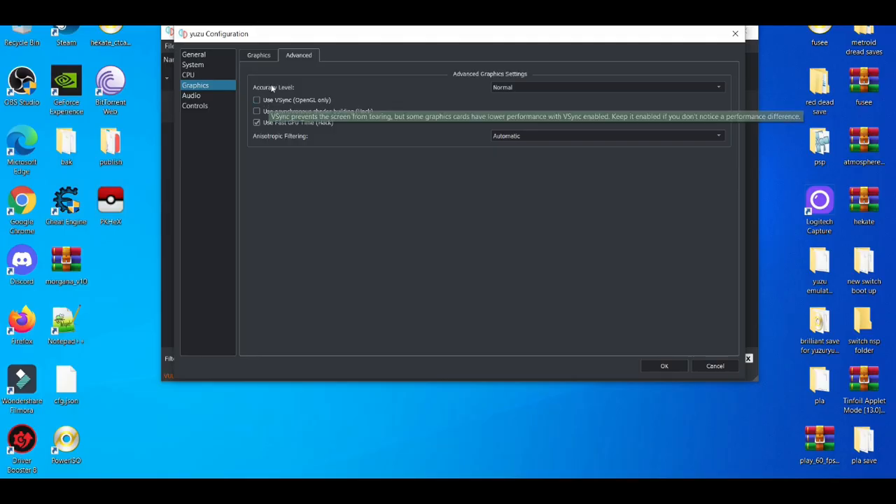
mouse_move(297, 93)
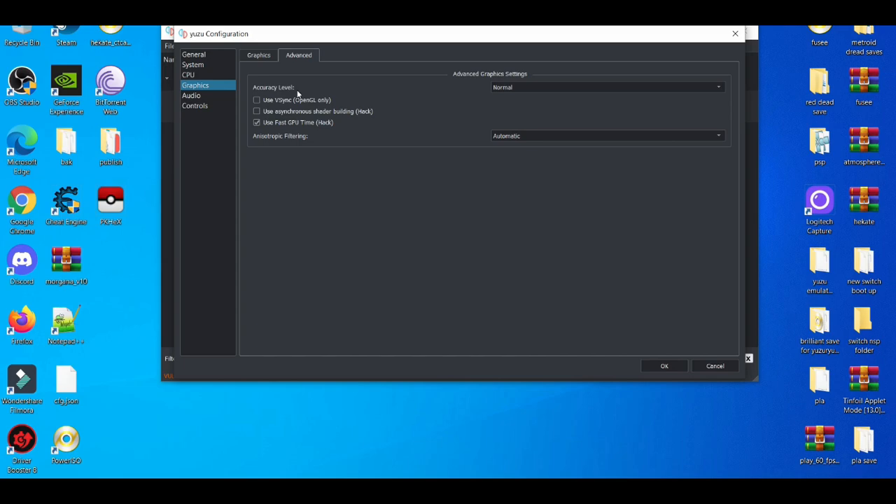
mouse_move(274, 106)
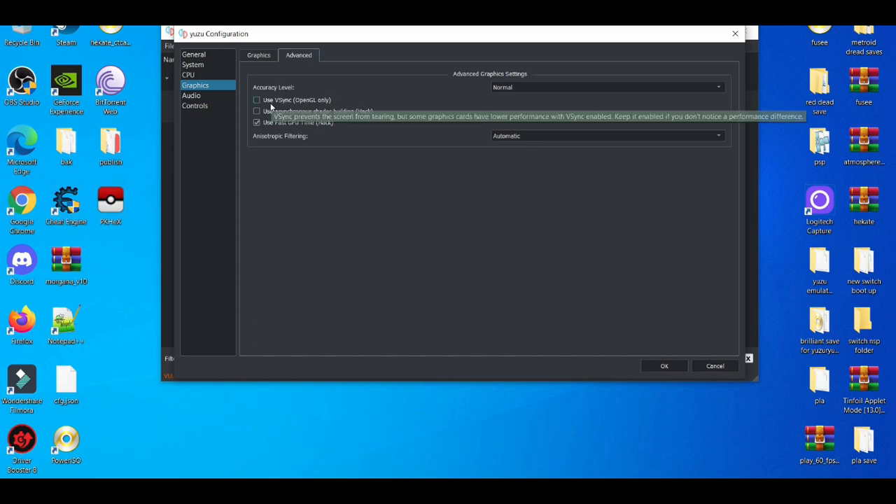
click(256, 100)
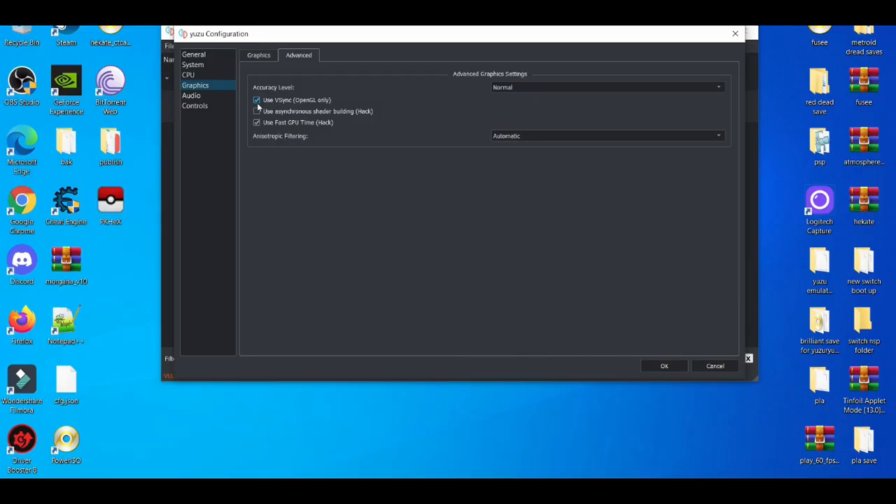
click(257, 100)
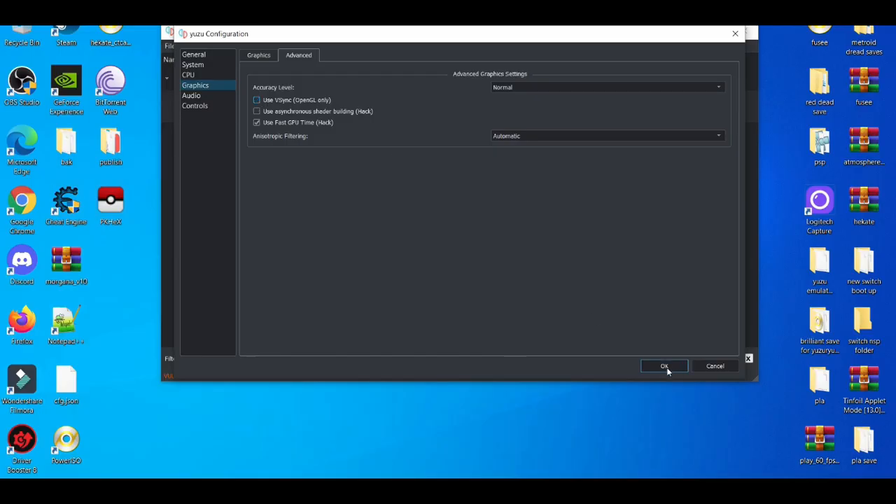
click(664, 366)
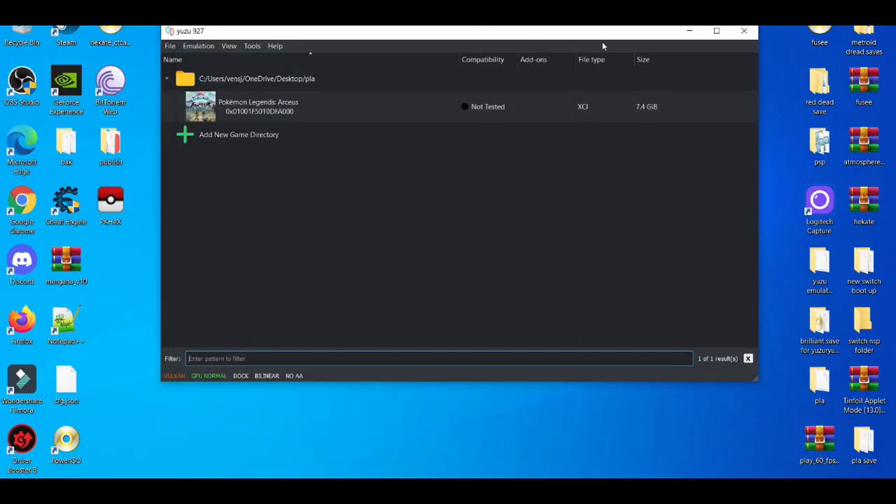
Step: Move the yuzu window left and bring up the desktop menu to launch NVIDIA Control Panel
drag(455, 31, 329, 31)
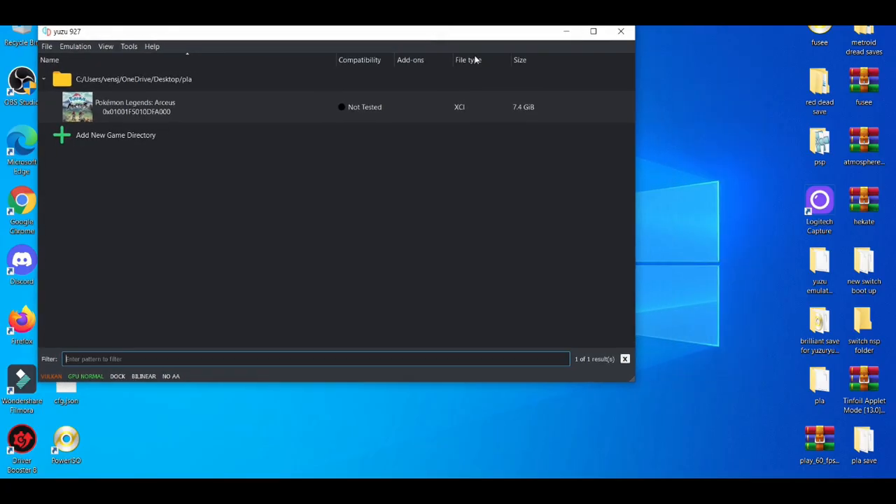
right_click(760, 245)
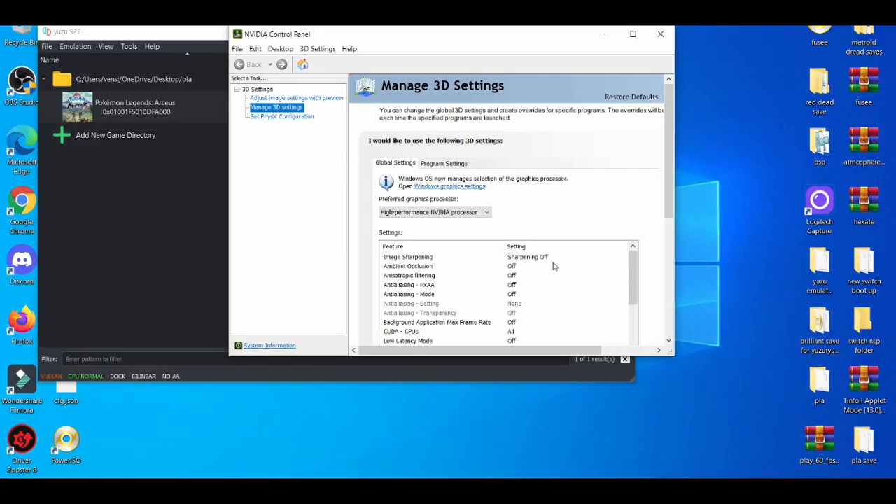
Step: Set Vertical sync to Off in the global 3D settings feature list
scroll(down, 3)
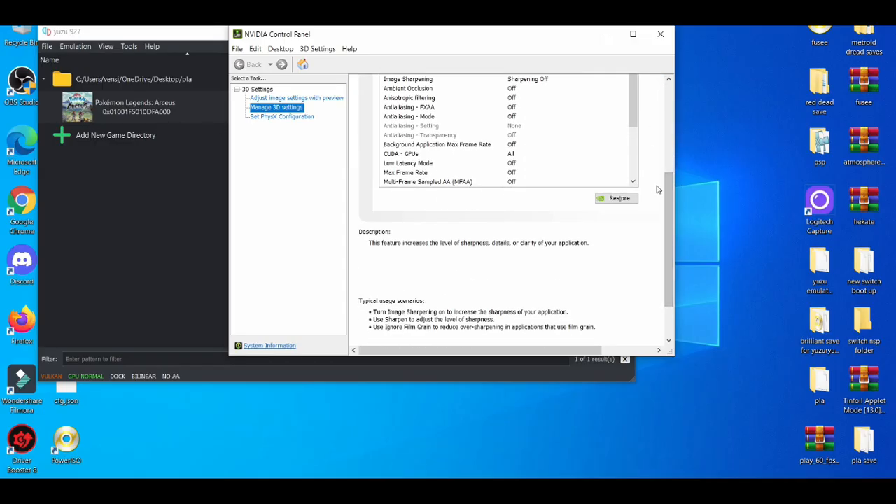
scroll(down, 3)
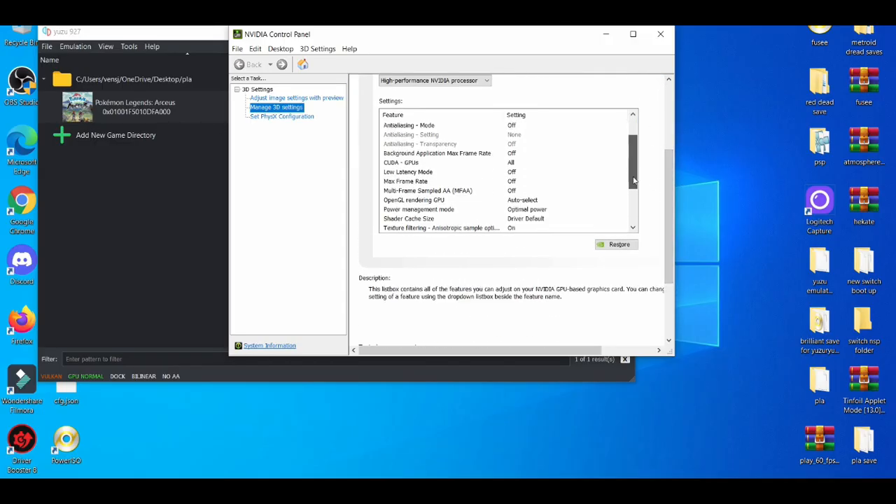
scroll(down, 3)
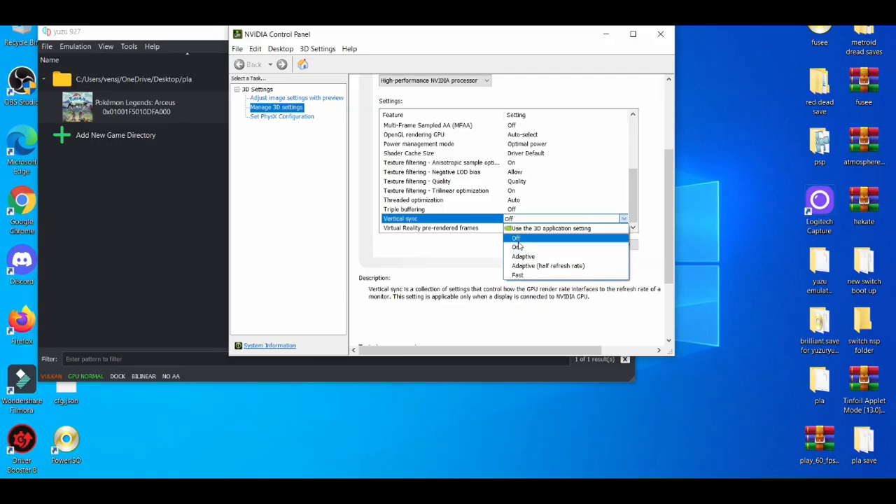
click(516, 238)
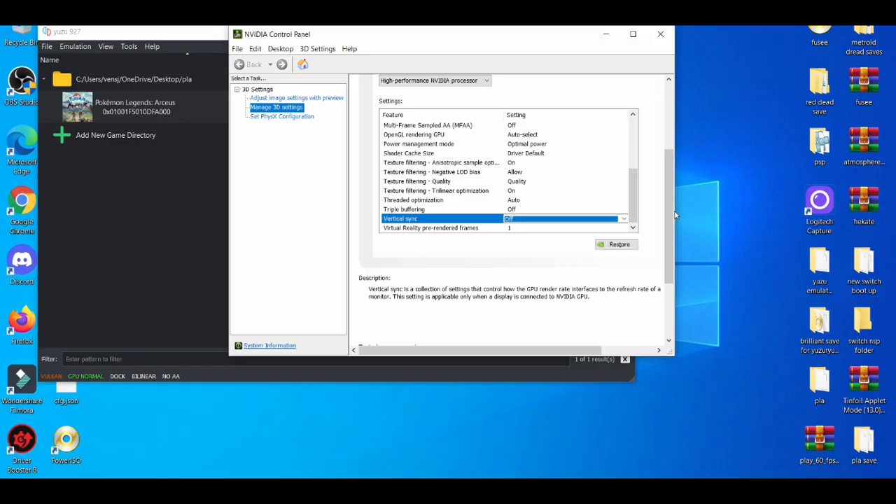
scroll(up, 3)
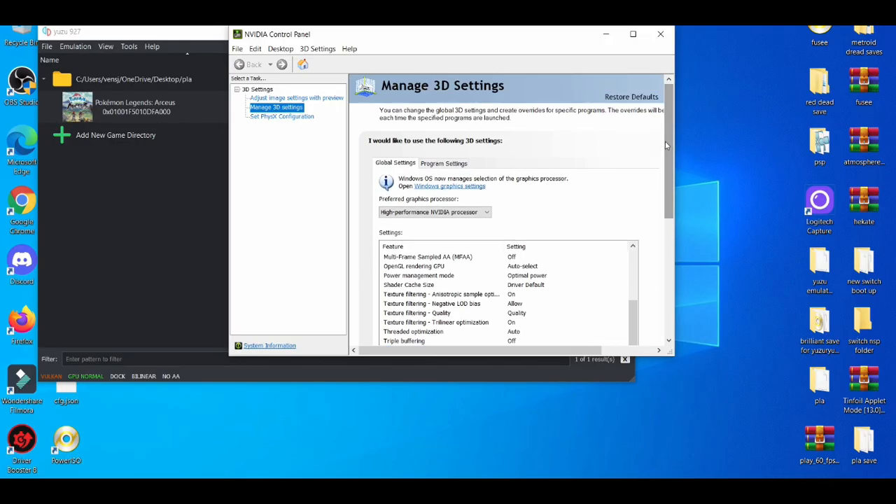
Step: Switch to Program Settings and set Vertical sync to Off for the program profile
click(444, 162)
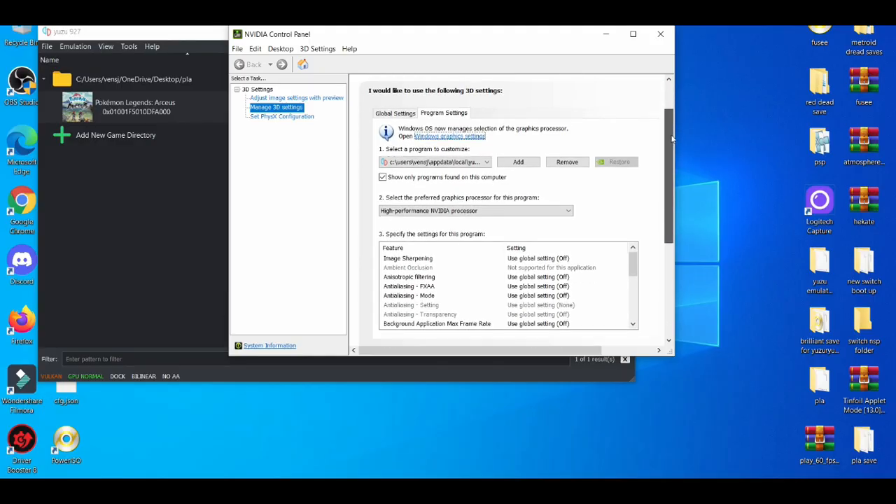
scroll(down, 3)
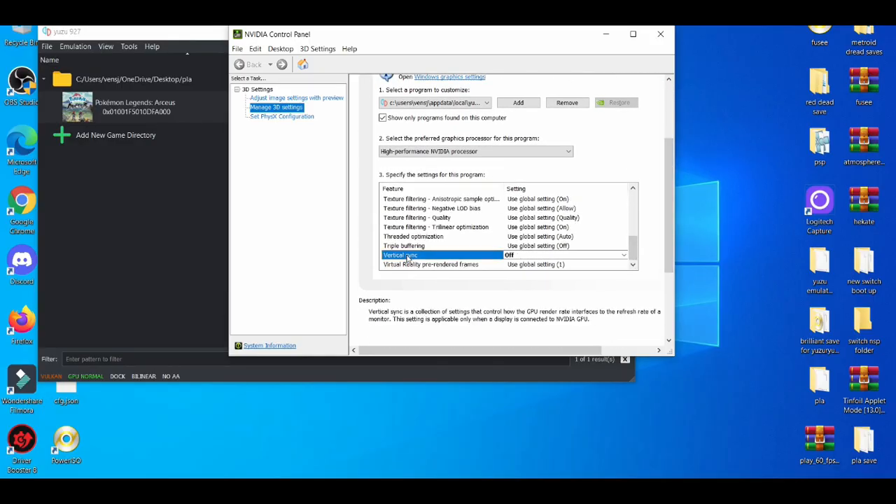
click(624, 255)
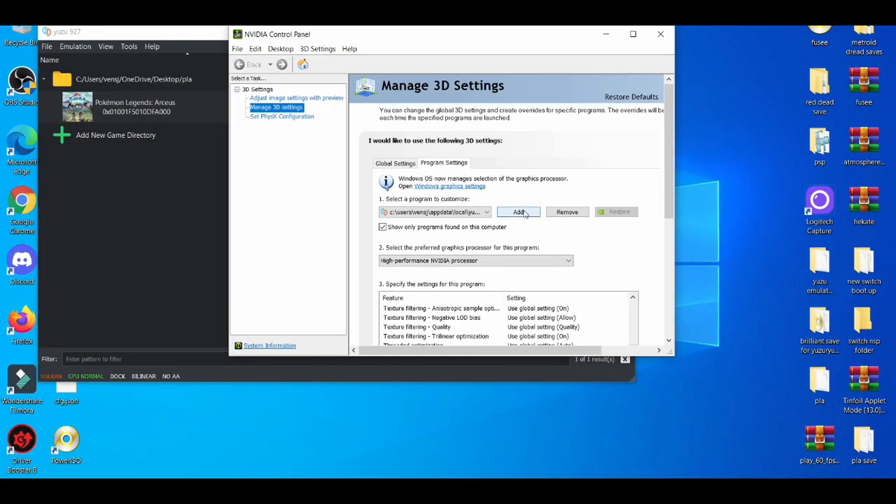
Step: Add yuzu from the program list as a customized program
click(518, 211)
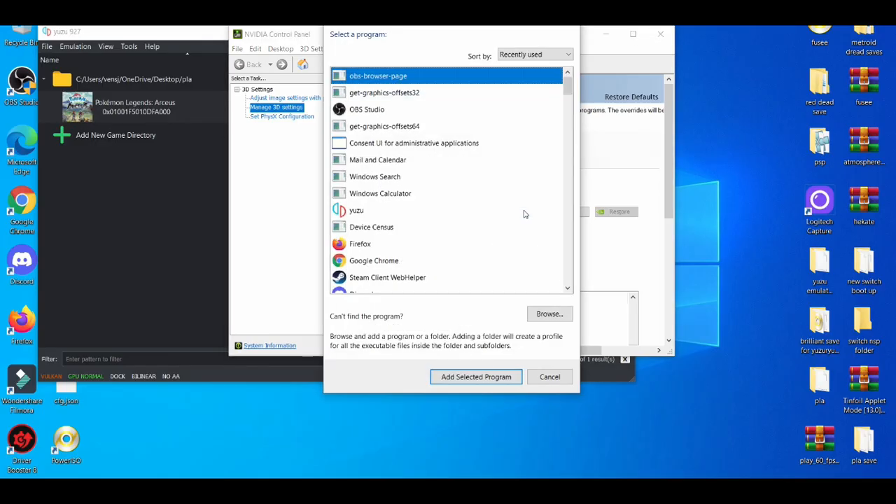
click(355, 210)
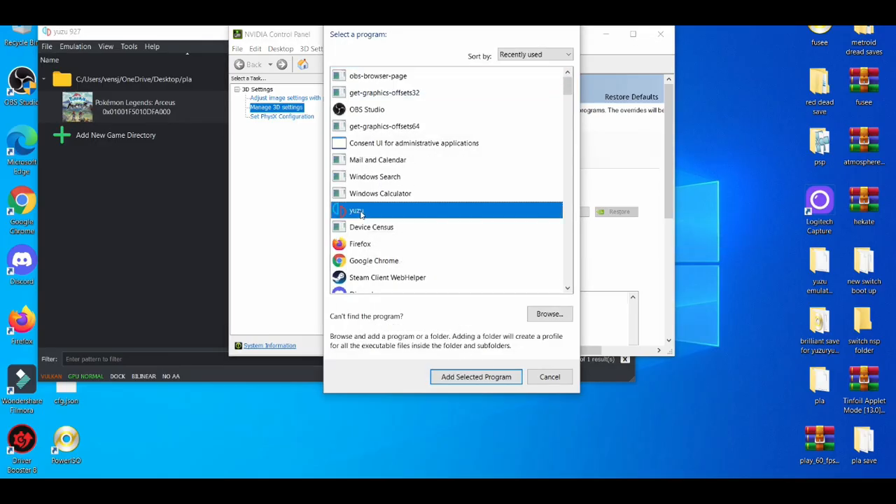
click(476, 377)
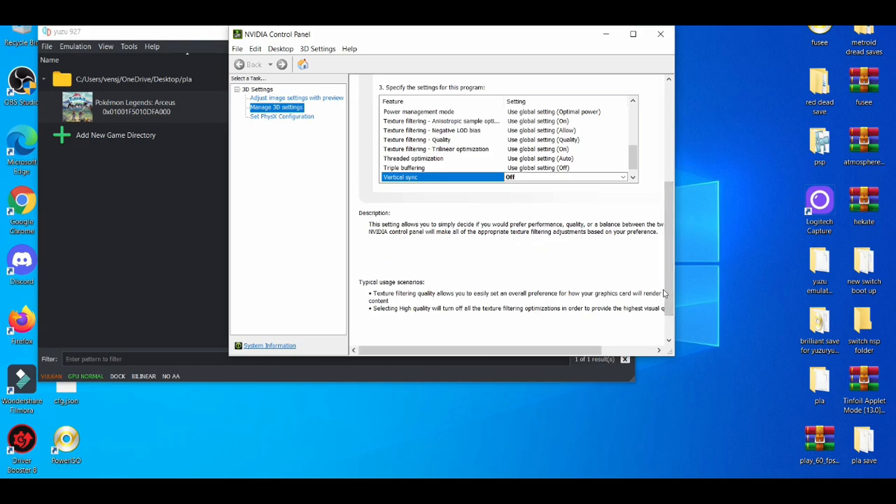
Step: Set yuzu's preferred graphics processor to High-performance NVIDIA processor and close NVIDIA Control Panel
scroll(down, 3)
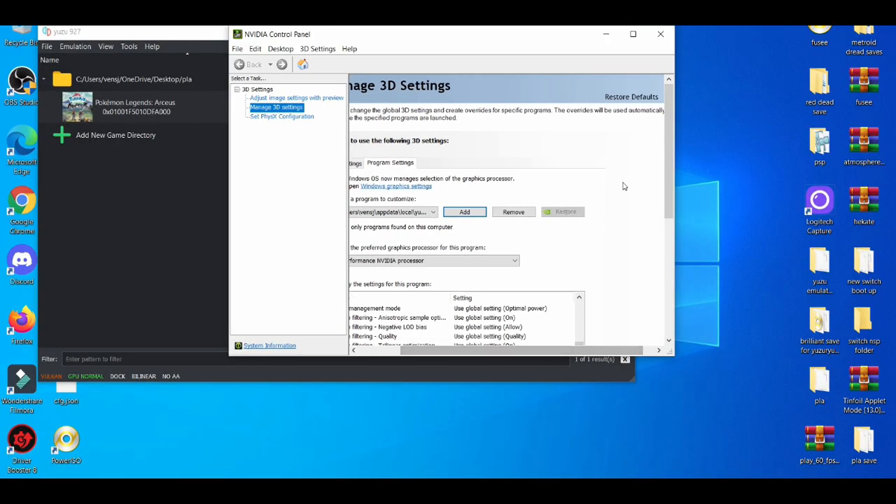
scroll(down, 3)
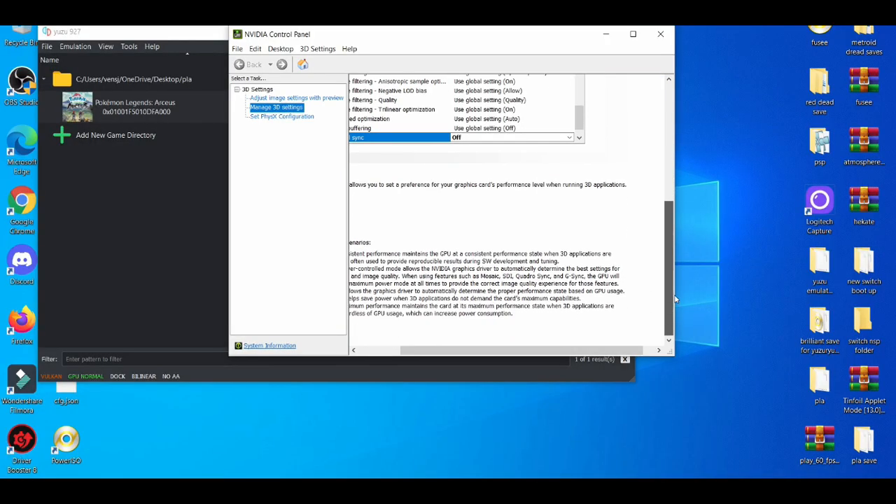
scroll(left, 3)
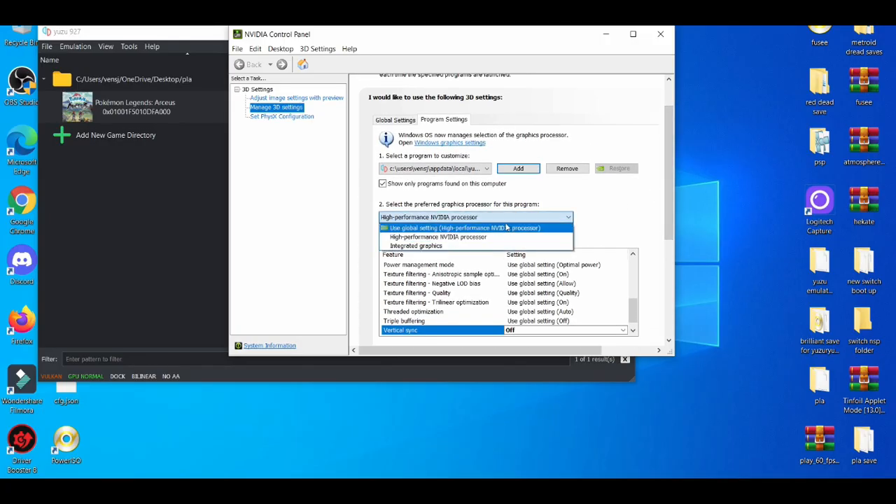
click(463, 228)
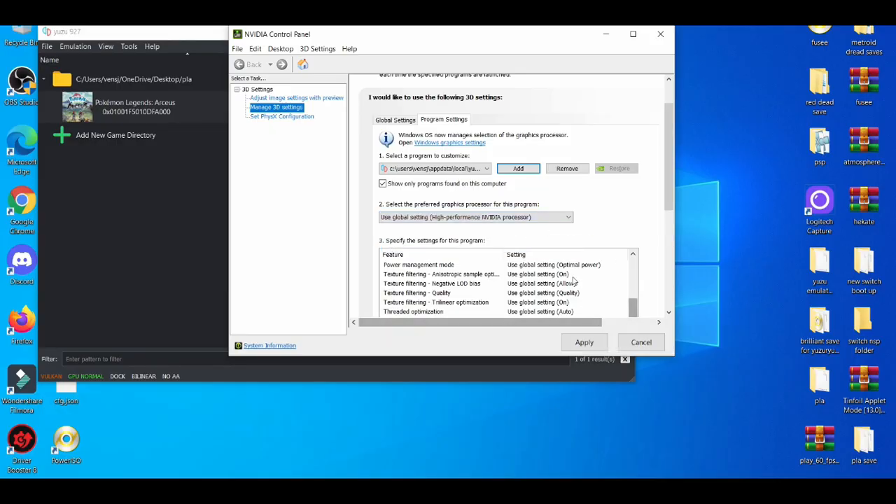
click(475, 217)
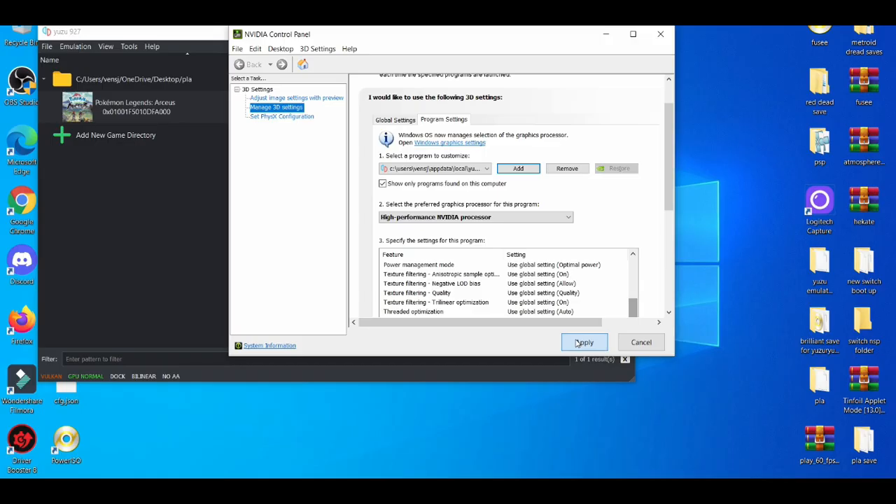
mouse_move(622, 216)
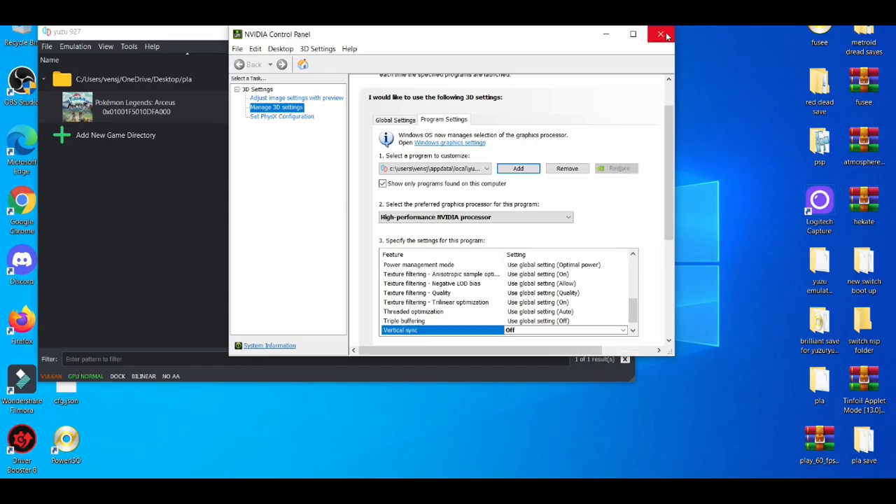
click(659, 35)
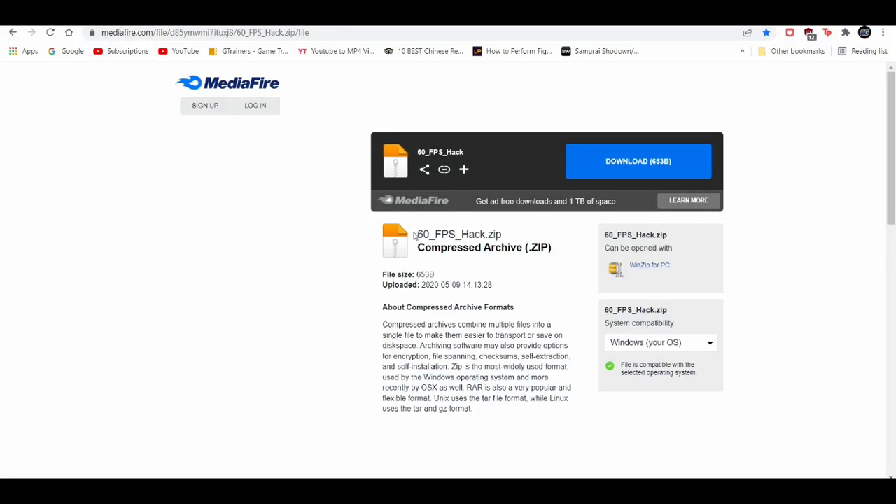
mouse_move(670, 183)
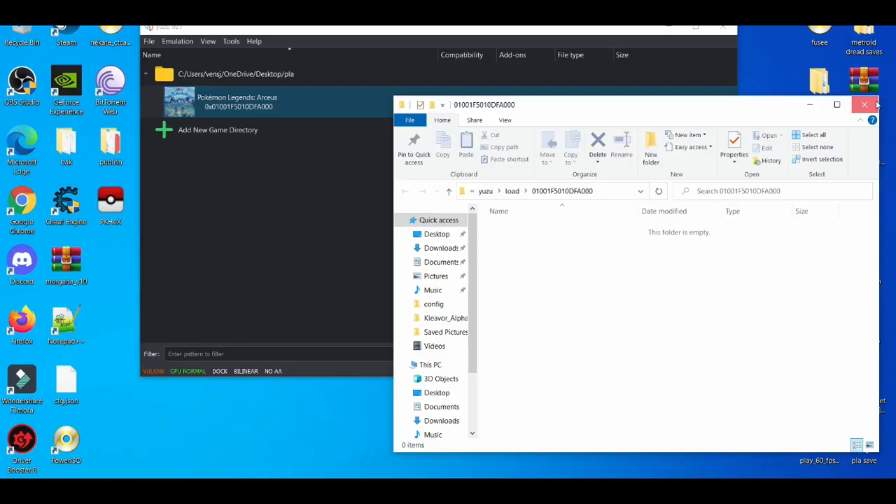
Step: Close the empty 01001F5010DFA000 load folder window in File Explorer
click(864, 105)
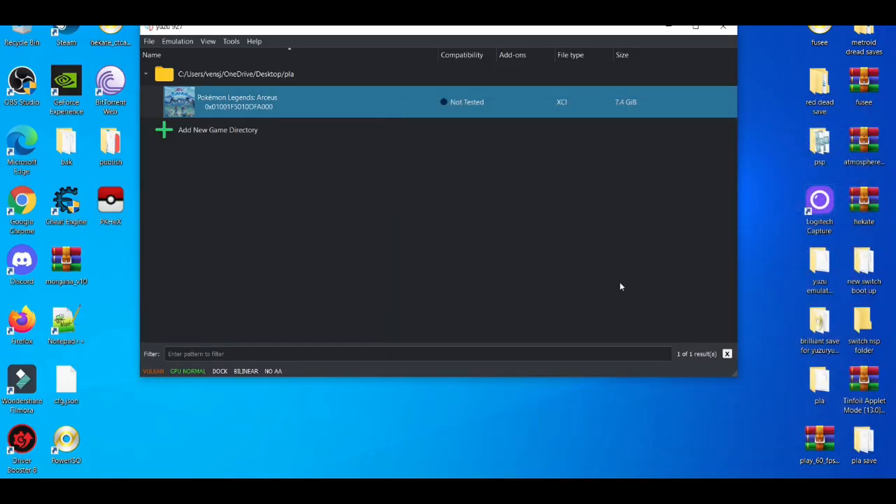